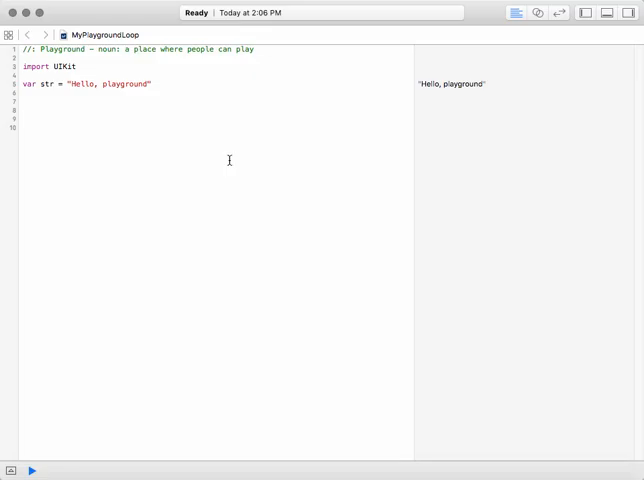
# - On a new line below the variable, write the header for int i = 0; i <= 10; i++
pyautogui.click(24, 116)
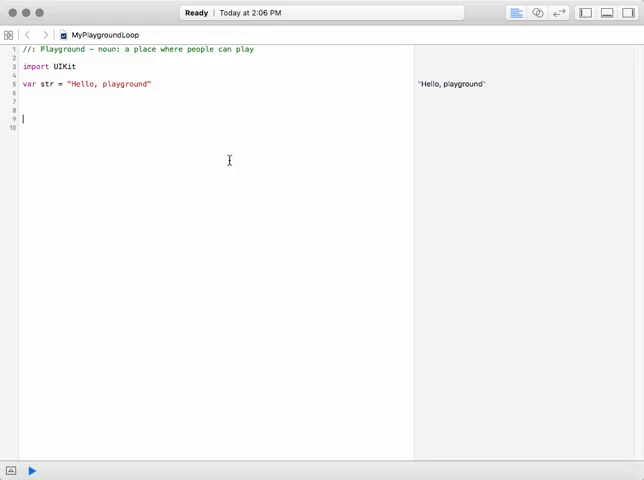
pyautogui.write('for')
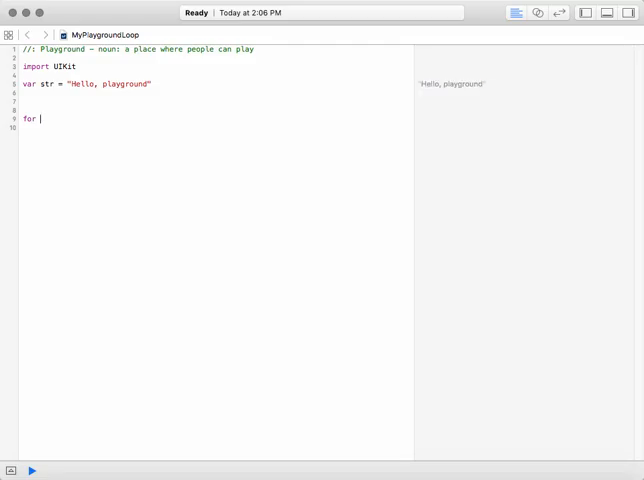
pyautogui.write('int i = 0;')
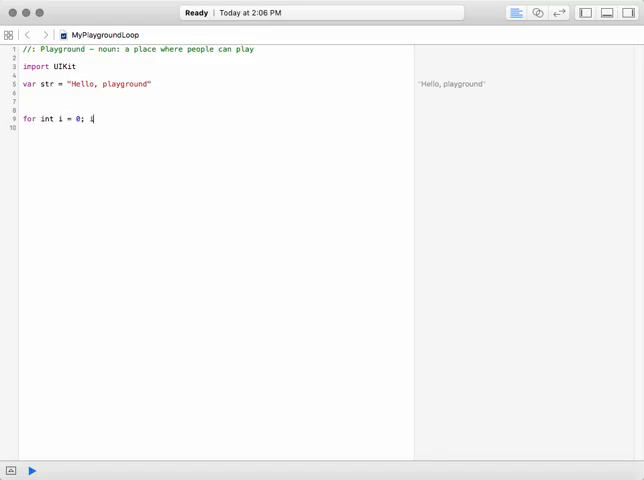
pyautogui.write('i <')
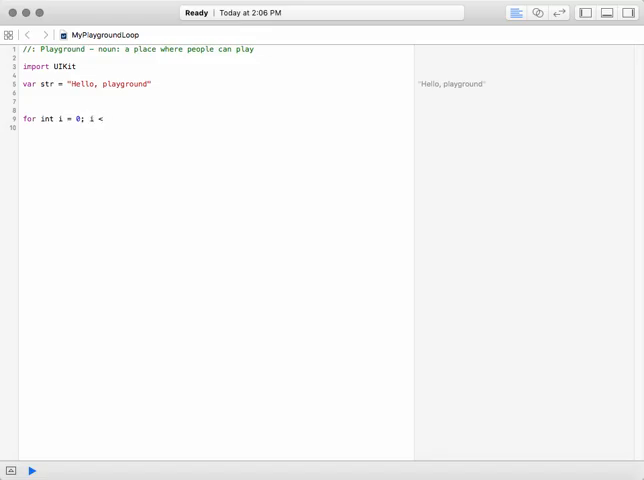
pyautogui.write('=')
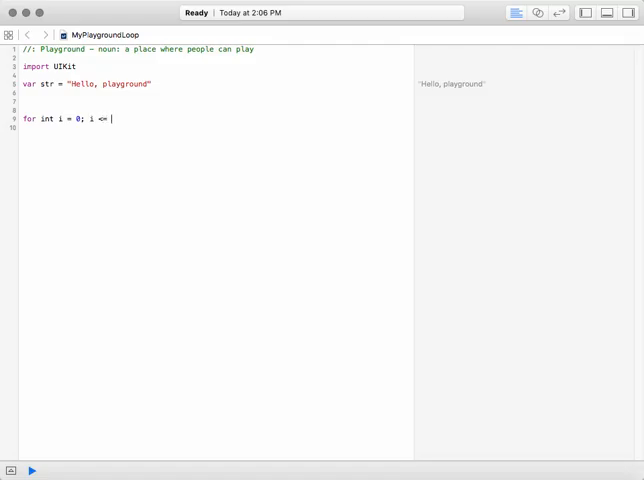
pyautogui.write('10;')
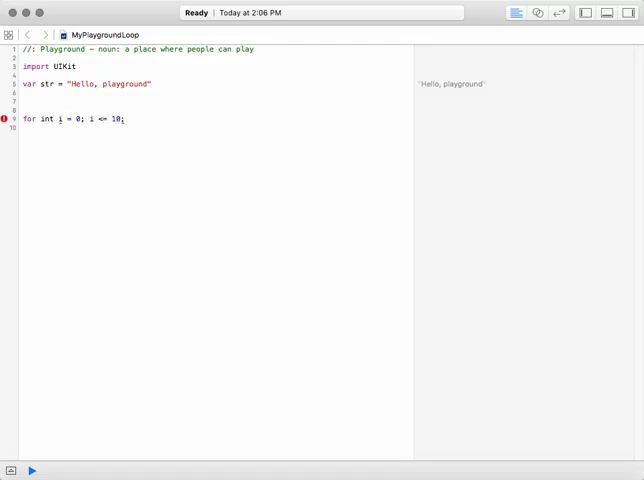
pyautogui.write('i')
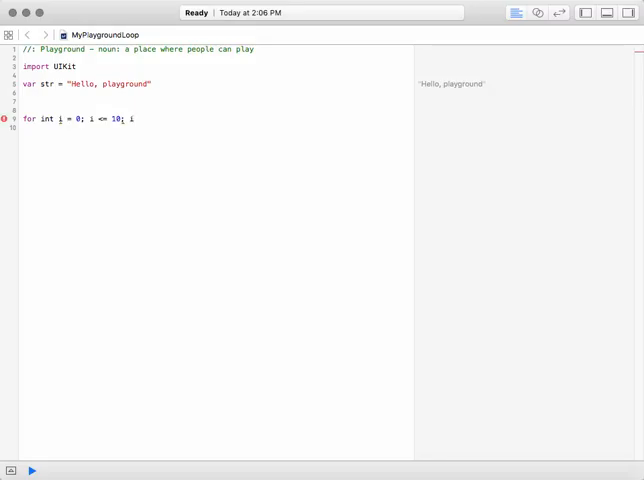
pyautogui.write('++')
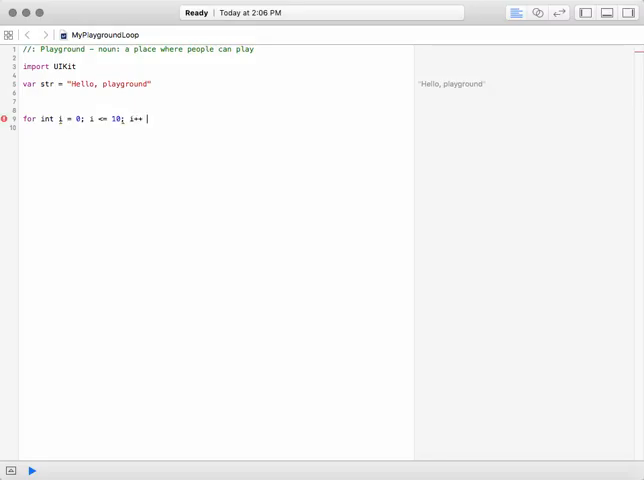
# - Add a braced body with print("Index is of value: " + String(i));
pyautogui.write('{')
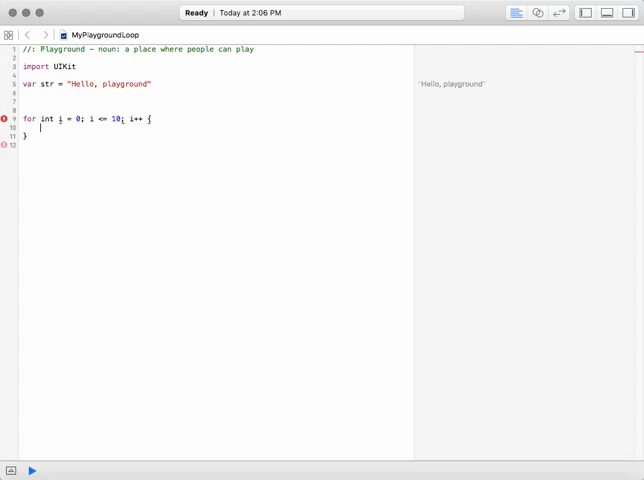
pyautogui.write('pri')
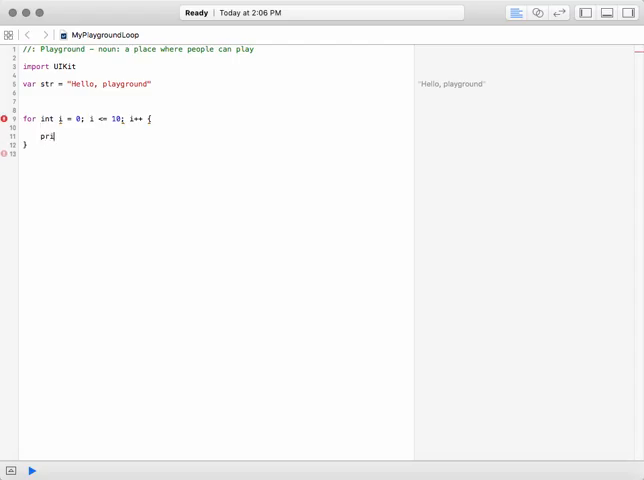
pyautogui.write('nt("')
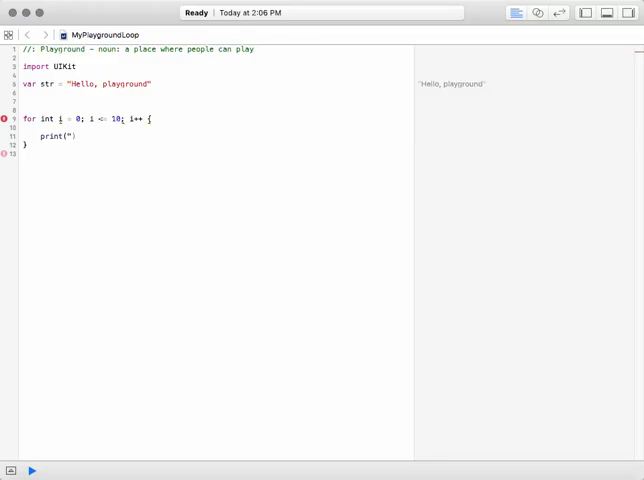
pyautogui.write('Index is of')
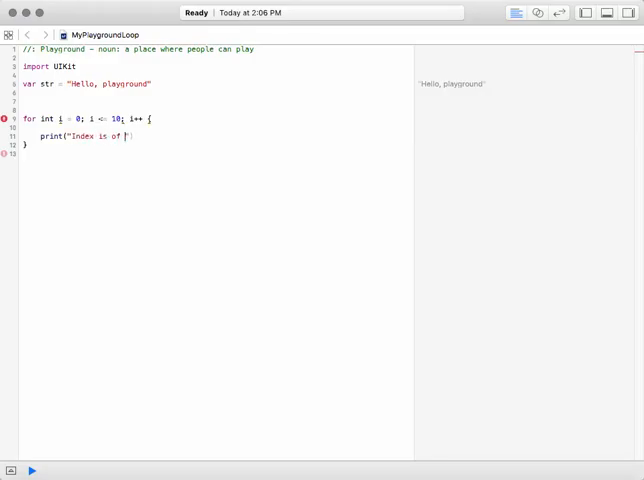
pyautogui.write('a')
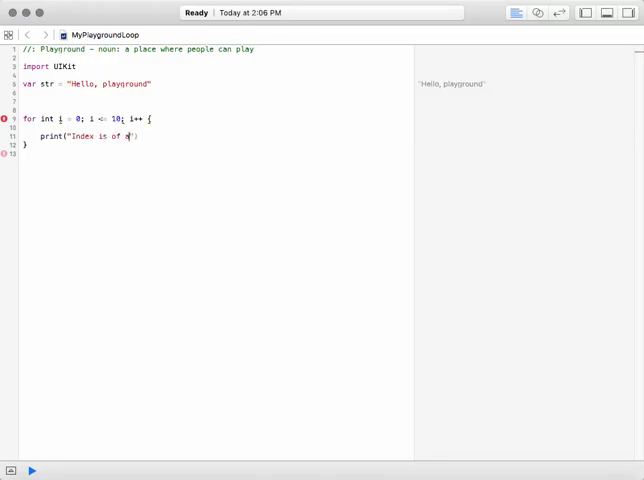
pyautogui.write('value:')
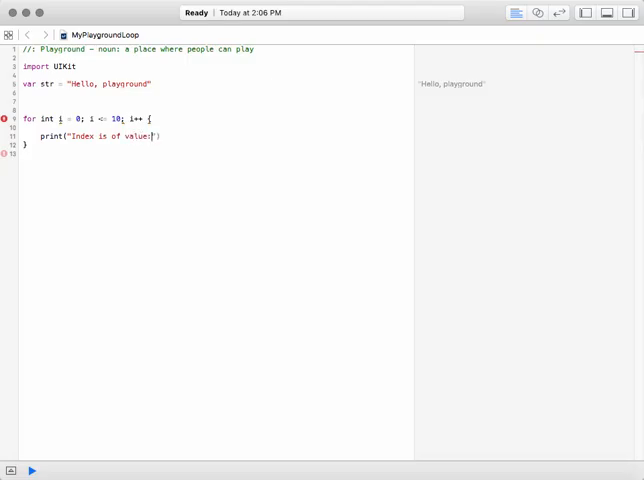
pyautogui.write('" +')
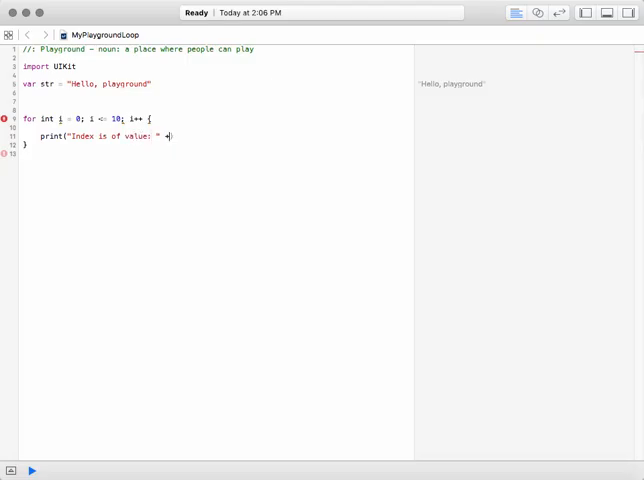
pyautogui.write('String(i')
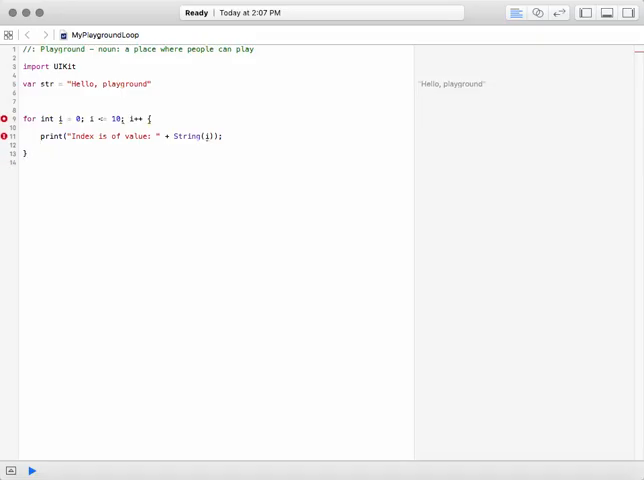
# - Edit the C-style loop header's start value and increment expression
pyautogui.click(28, 154)
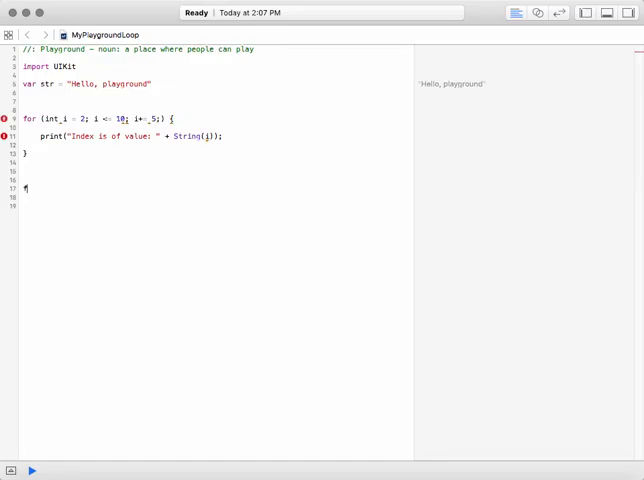
# - Below the first loop, write a second header for i in 0..<11 { with its closing brace
pyautogui.write('for')
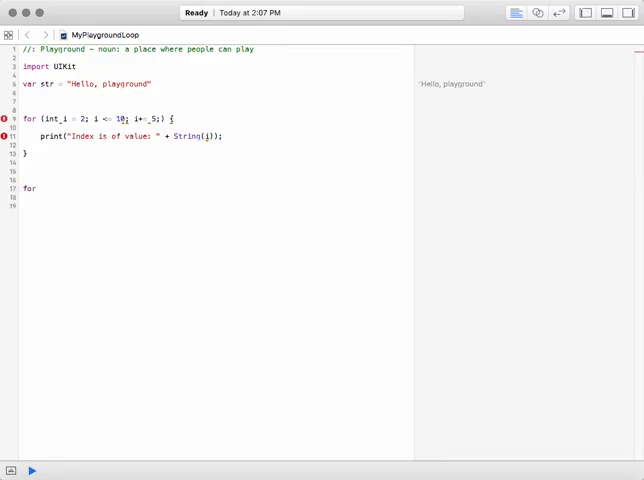
pyautogui.write('i .')
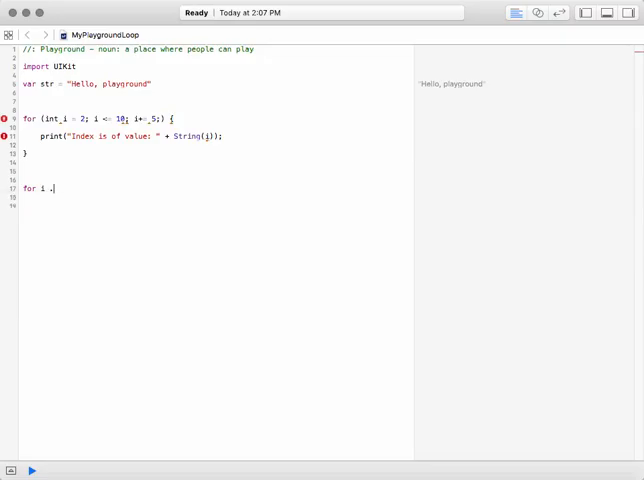
pyautogui.write('in')
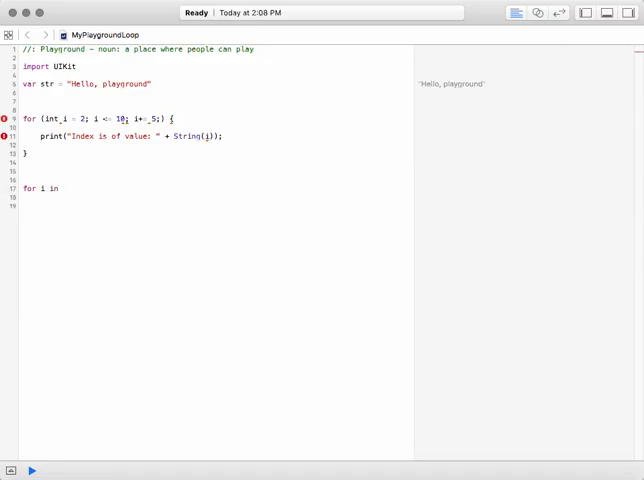
pyautogui.write('0..<')
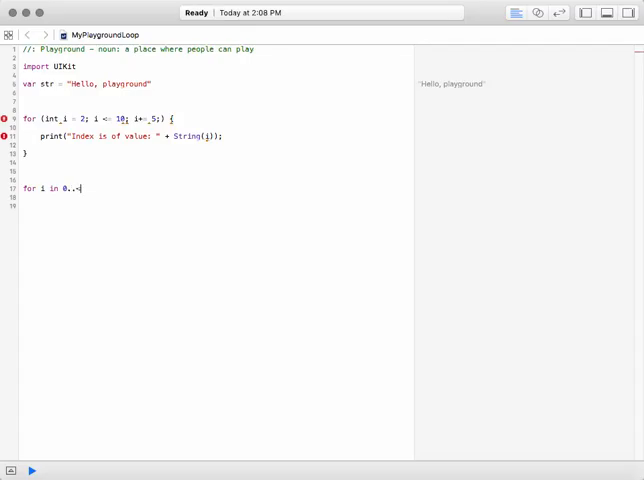
pyautogui.write('11')
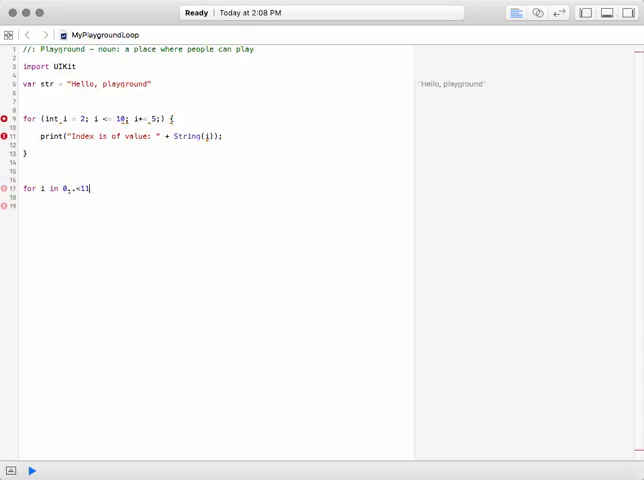
pyautogui.write('{')
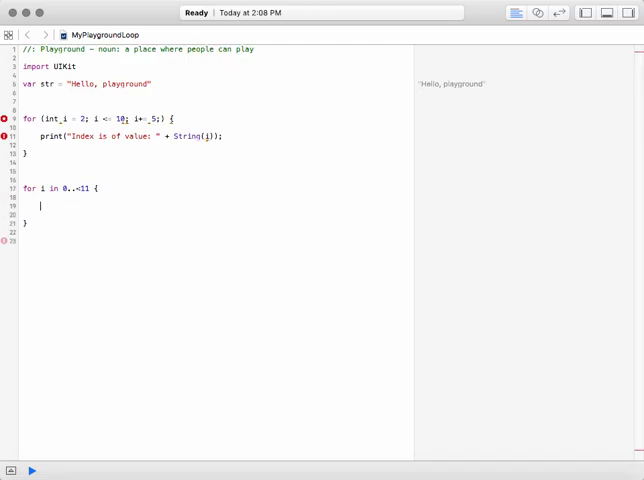
# - Inside the for-in loop, write print("Index is of value: " + String(i)); via autocomplete
pyautogui.write('print("')
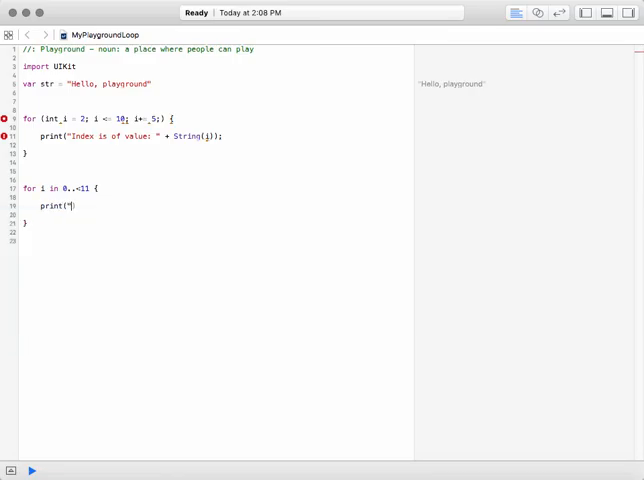
pyautogui.write('Index is of')
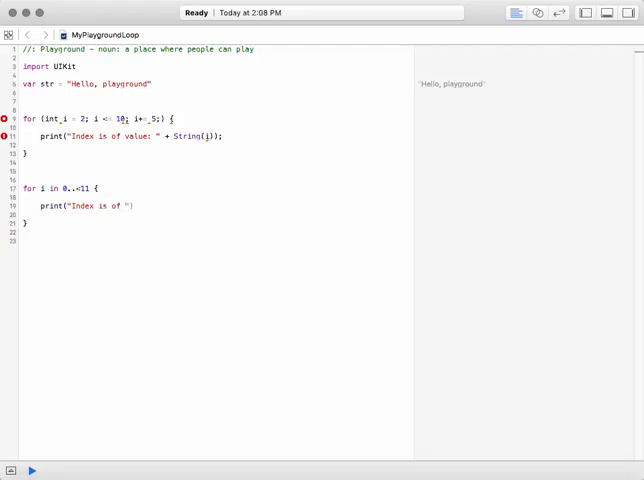
pyautogui.write('value:')
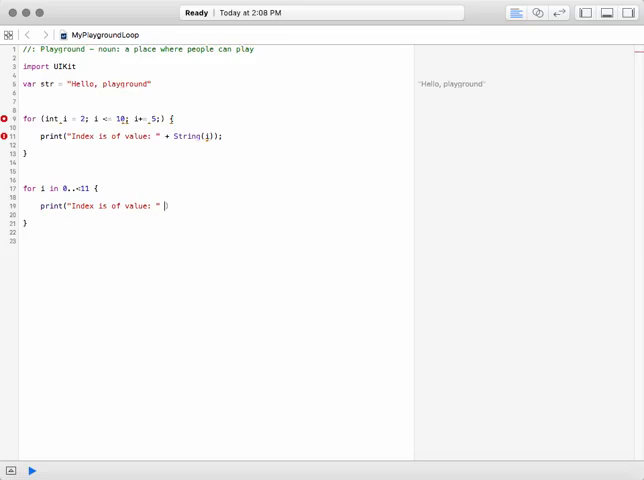
pyautogui.write('+')
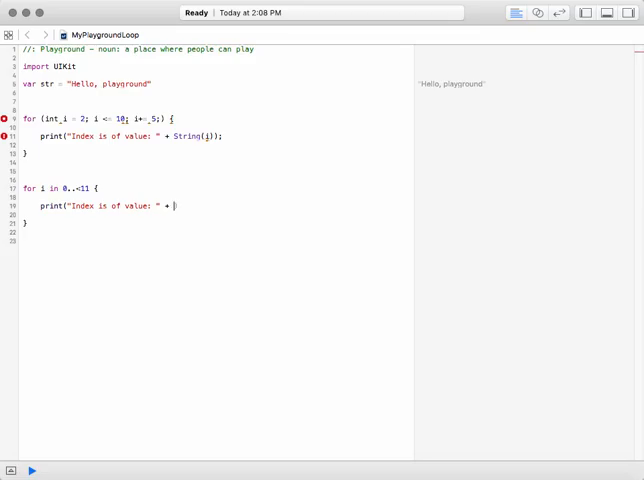
pyautogui.write('String(i')
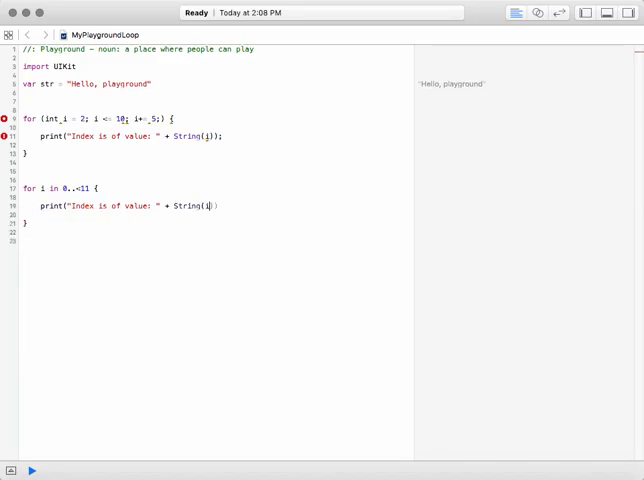
pyautogui.write(');')
pyautogui.click(214, 196)
pyautogui.write('i = i 2;')
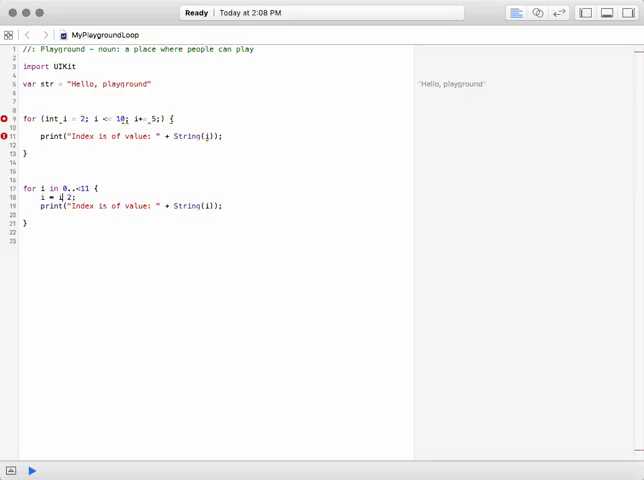
pyautogui.write('+')
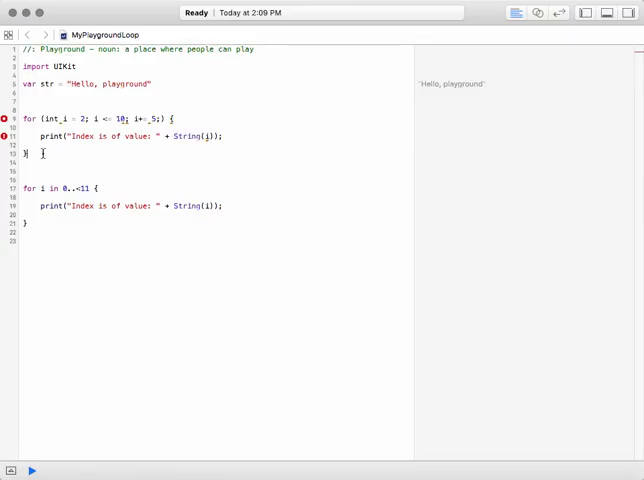
# - Change the for-in loop's range start from 0 to 3, giving for i in 3..<11
pyautogui.moveTo(30, 118); pyautogui.dragTo(30, 152)
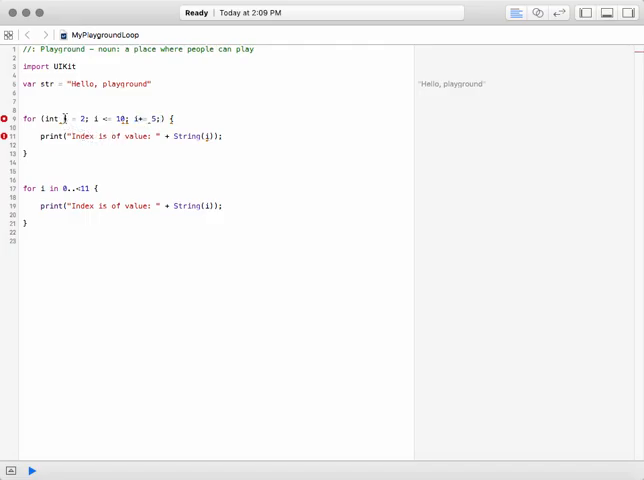
pyautogui.doubleClick(56, 118)
pyautogui.write('2')
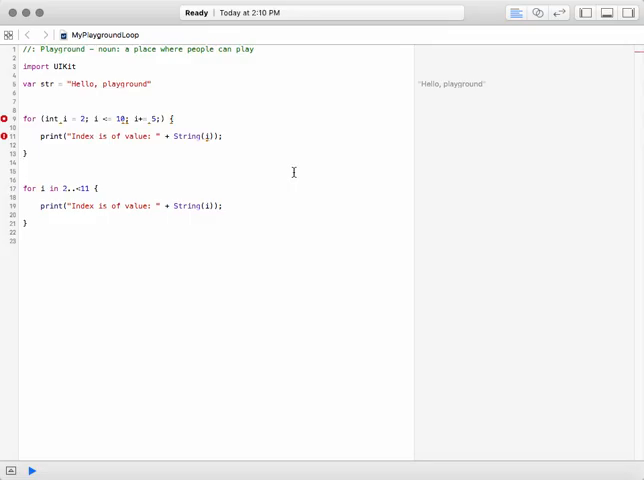
pyautogui.click(20, 162)
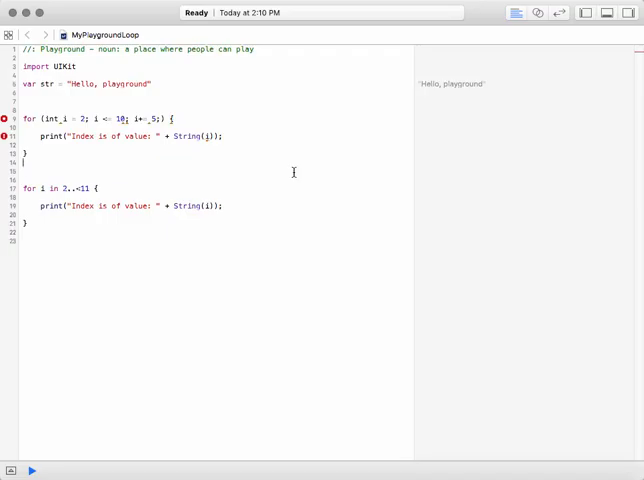
pyautogui.moveTo(352, 104)
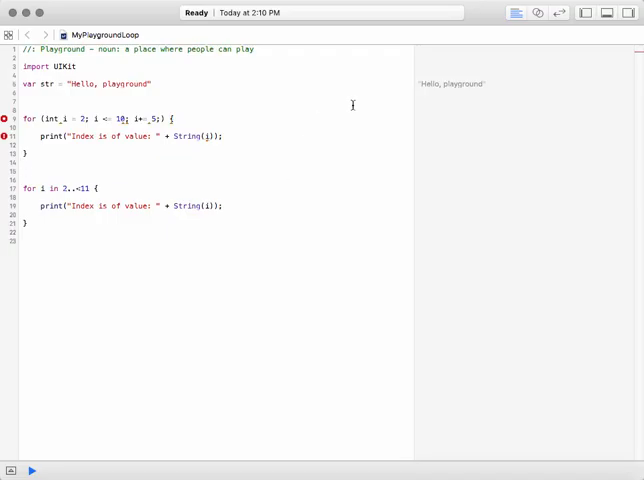